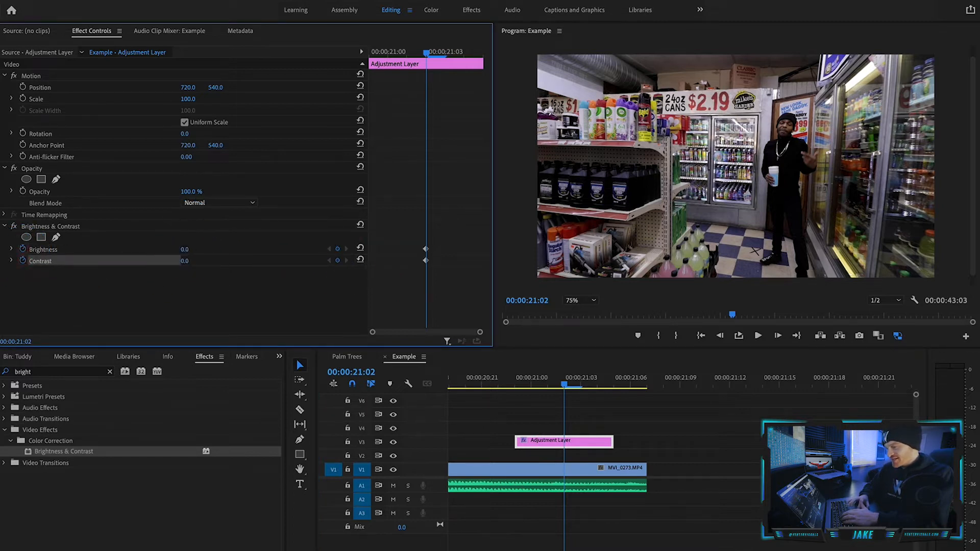
Raise the adjustment layer's Brightness value at 00:00:21:02 to brighten the store shot.
{"action": "left_click_drag", "start_coordinate": [185, 248], "coordinate": [196, 249]}
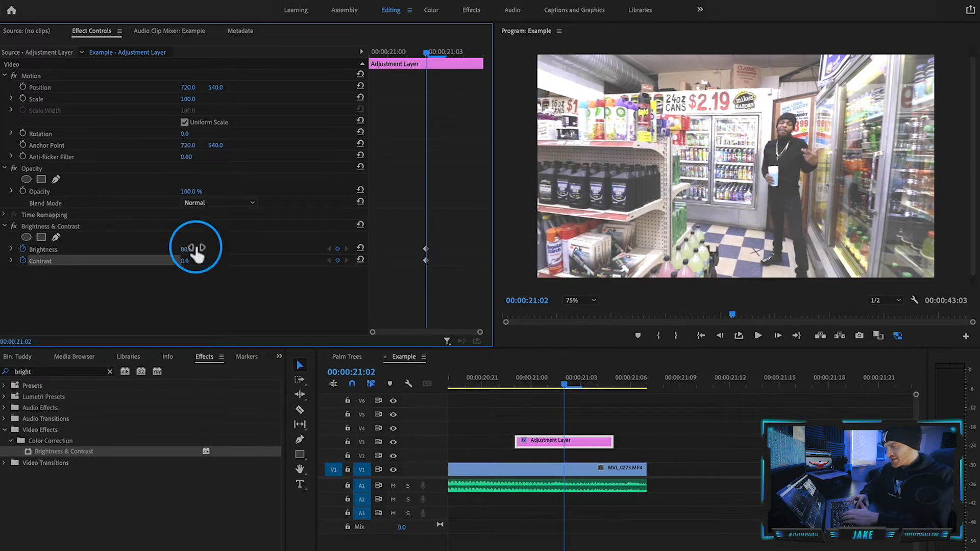